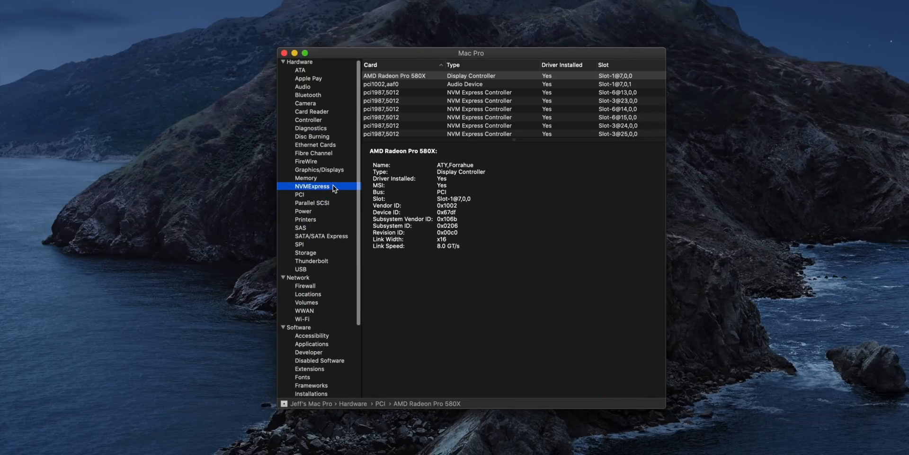
Show the NVMExpress details of the Glyph 1TB Generic SSD Controller in System Information.
click(313, 186)
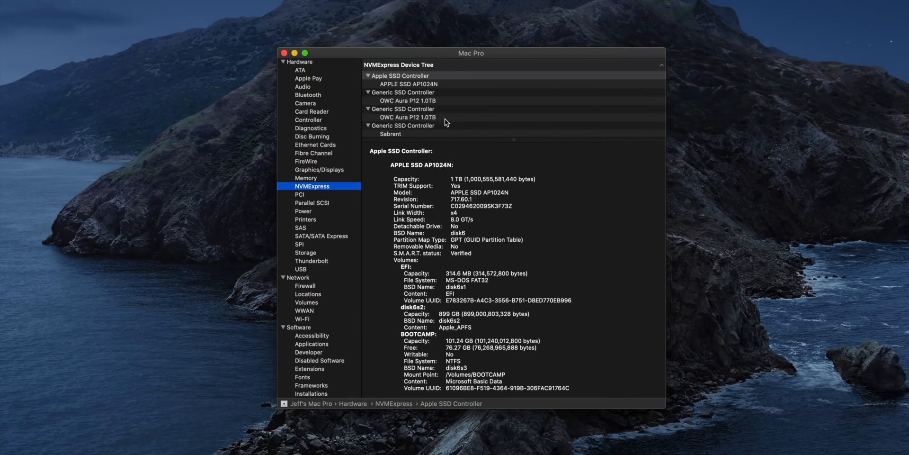
scroll(down, 3)
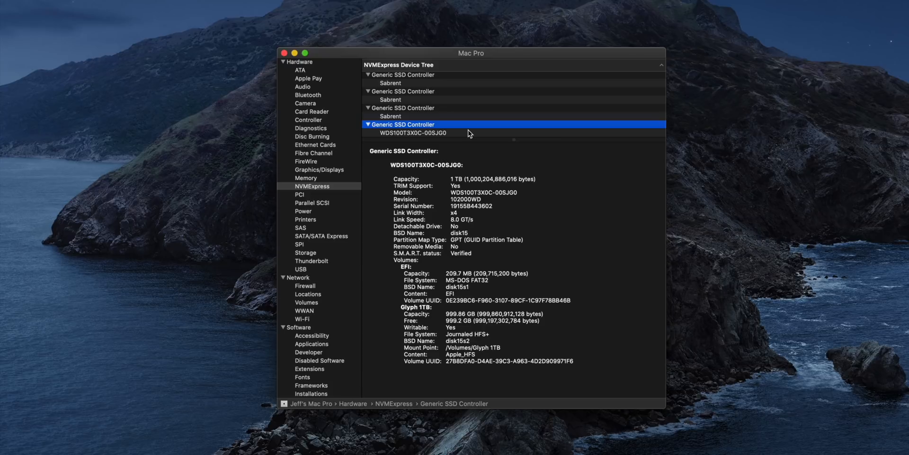
click(413, 133)
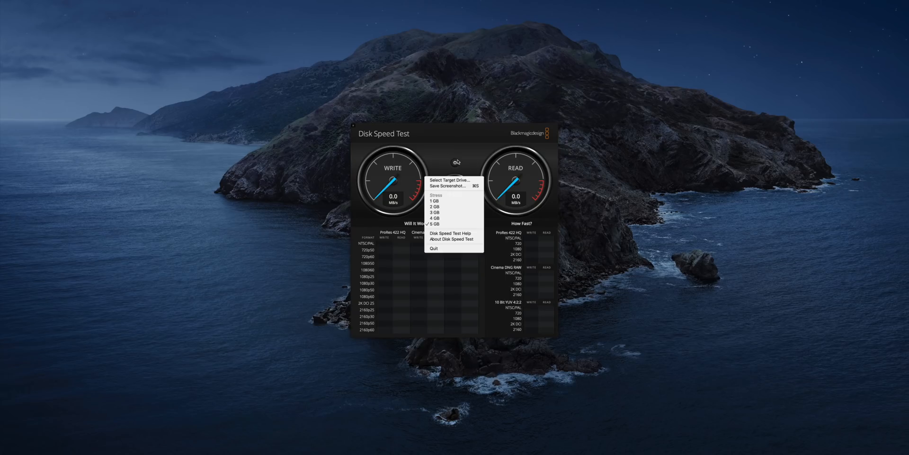
Set Glyph 1TB as the target drive in Disk Speed Test settings.
click(449, 179)
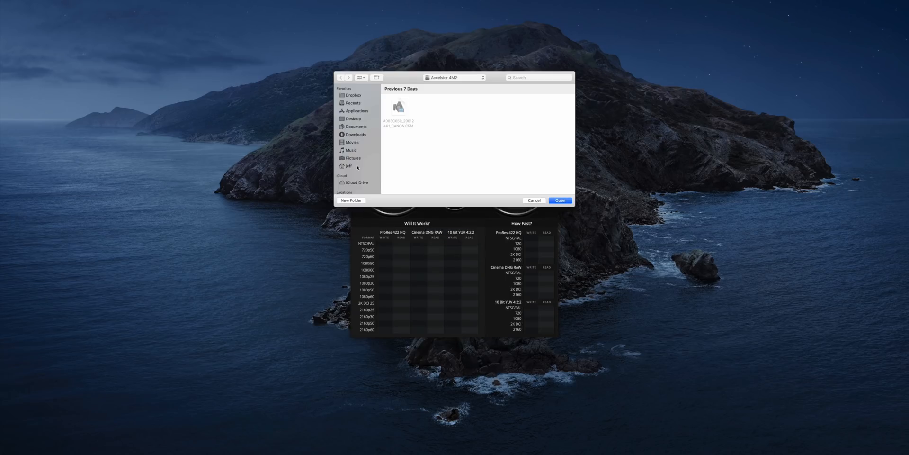
scroll(down, 3)
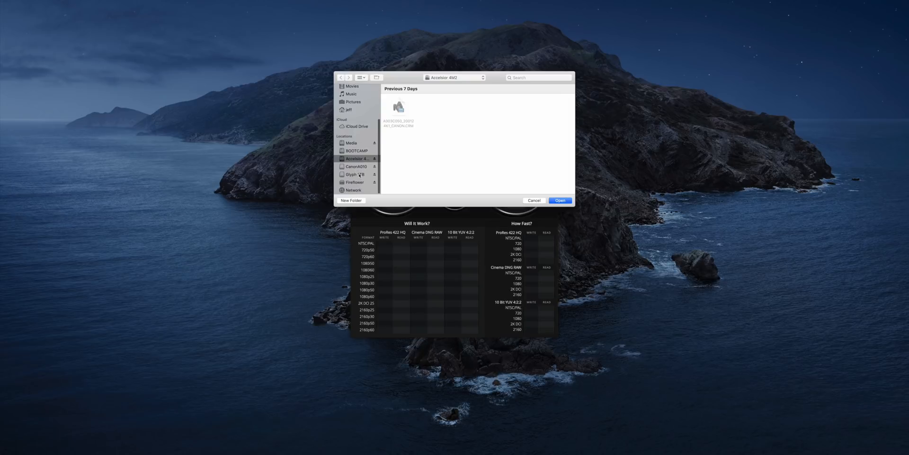
click(559, 199)
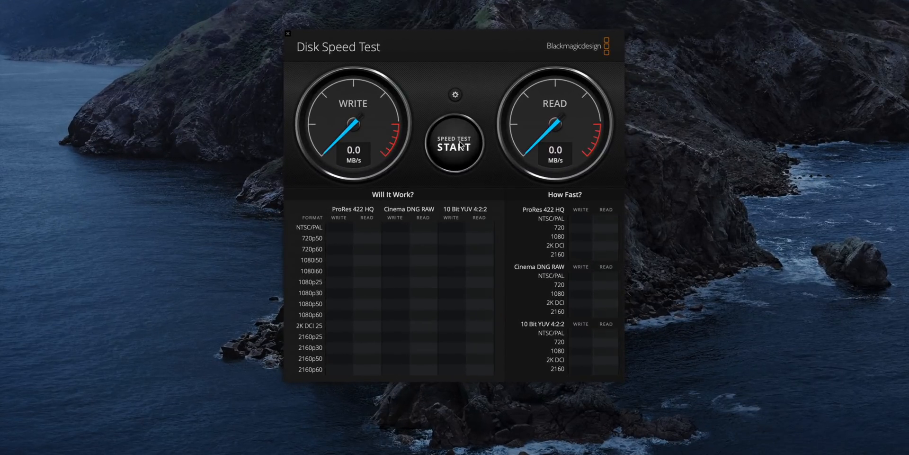
Run the speed test on Glyph 1TB (~1754 MB/s write, 2452 MB/s read) and stop it.
click(455, 145)
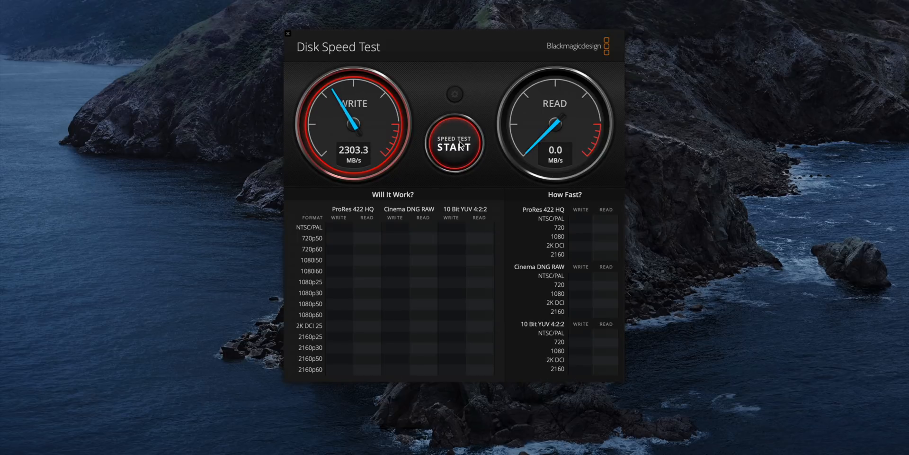
click(454, 145)
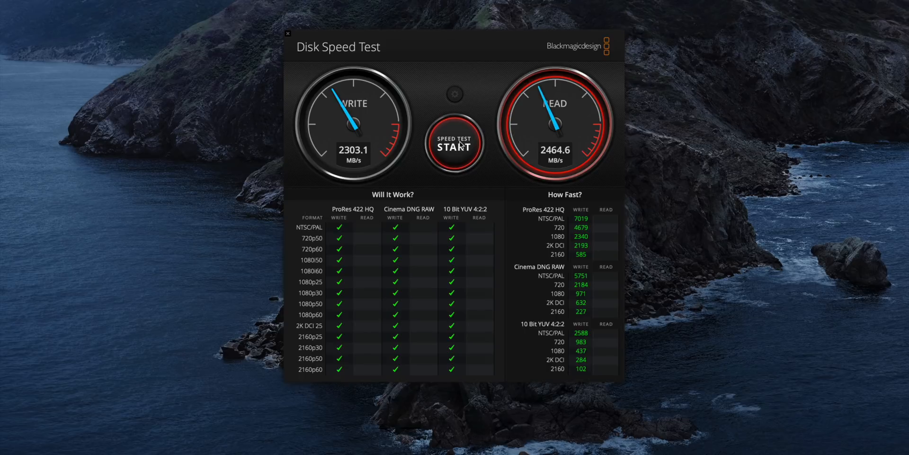
click(454, 144)
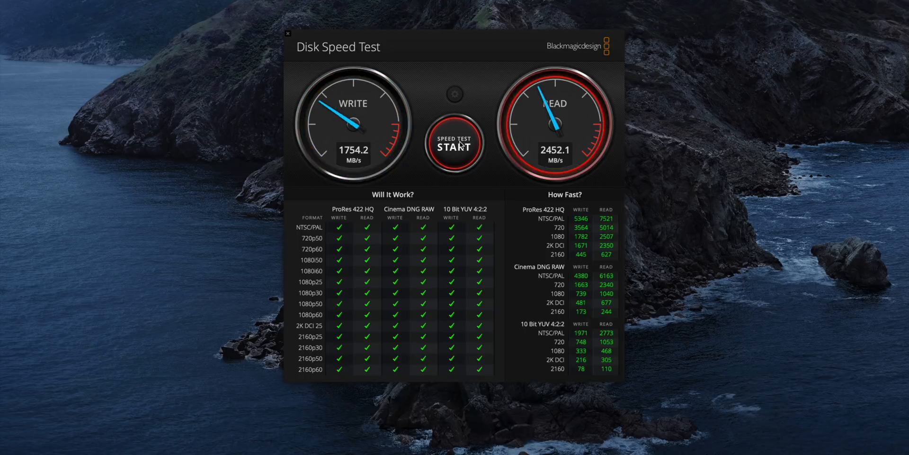
click(454, 144)
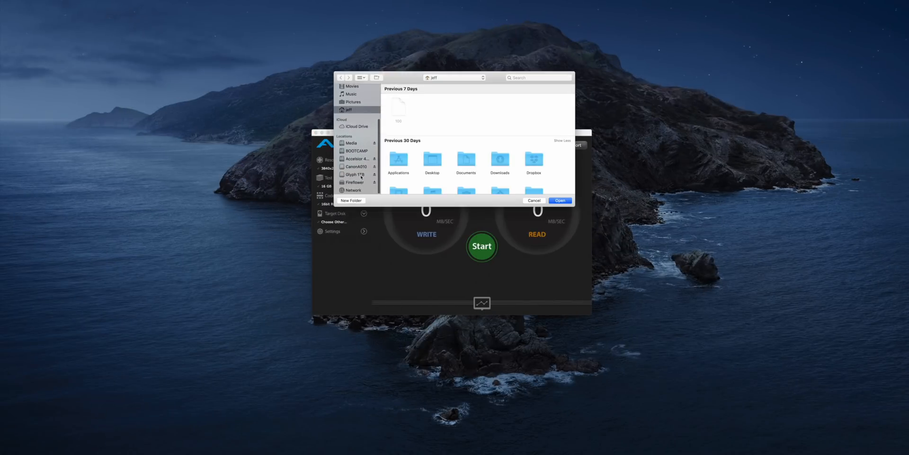
Benchmark Glyph 1TB in AJA System Test Lite (~2083 MB/s write, 2655 MB/s read) and stop it.
click(559, 199)
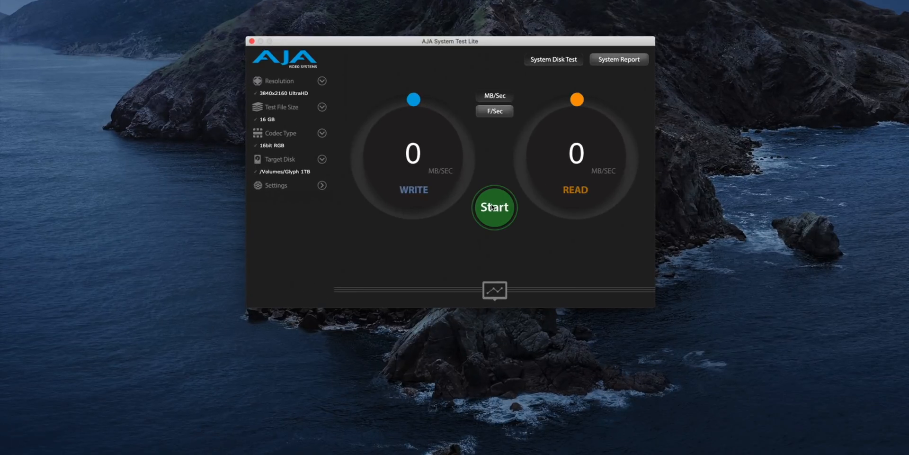
click(494, 207)
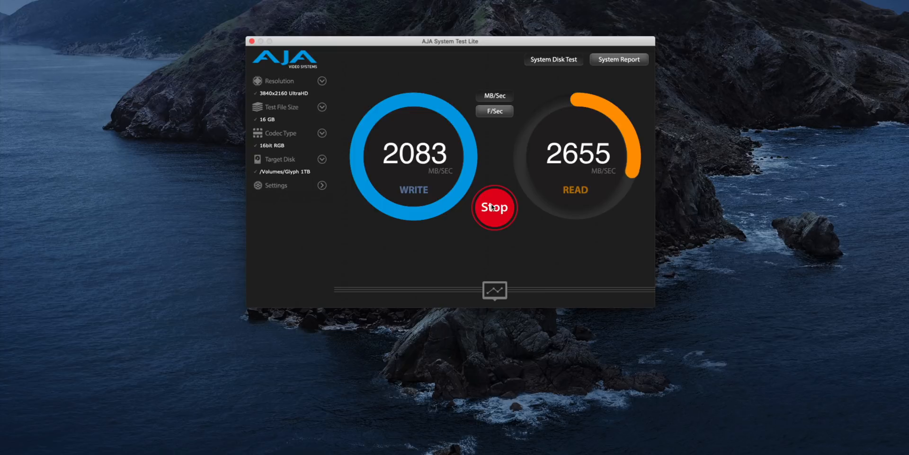
click(494, 290)
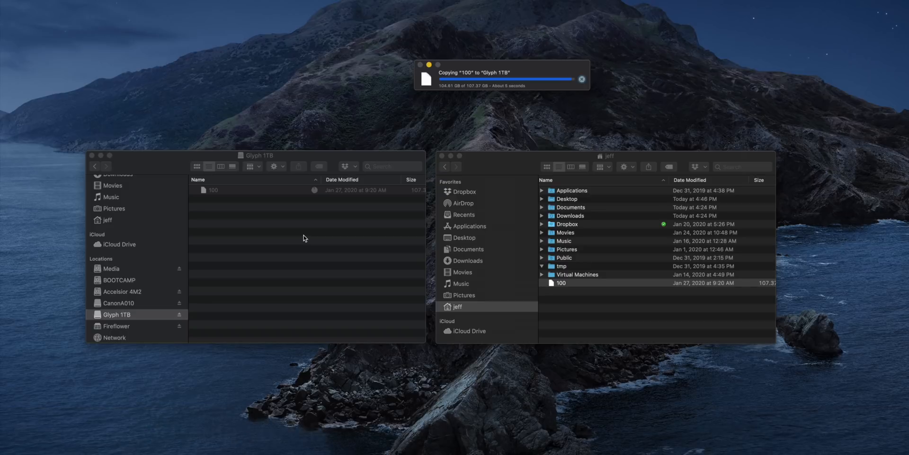
Copy the 107 GB file 100 between the jeff home folder and Glyph 1TB in Finder.
click(559, 283)
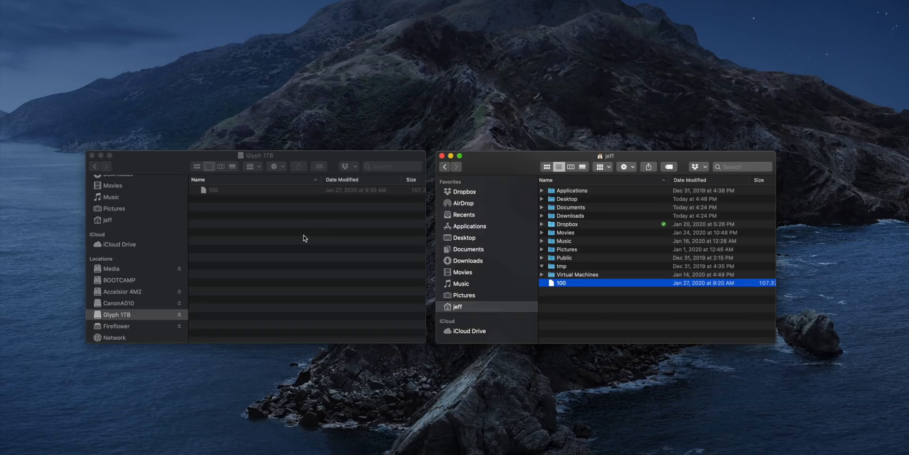
mouse_move(582, 309)
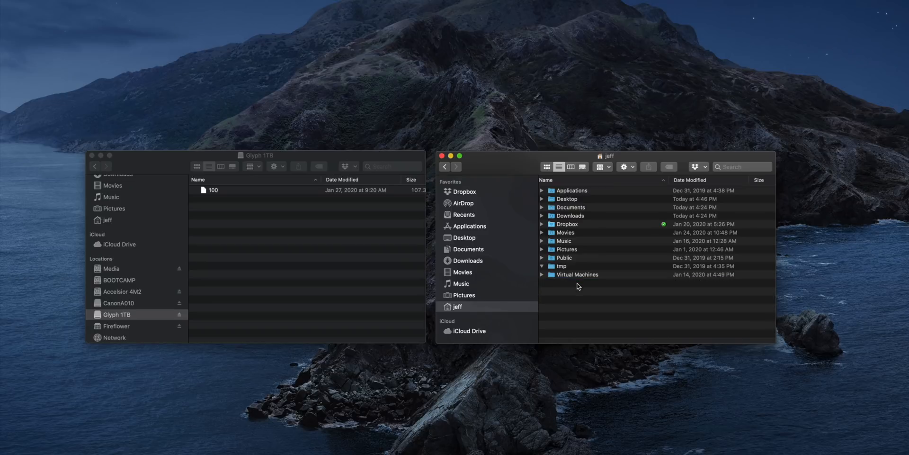
mouse_move(259, 193)
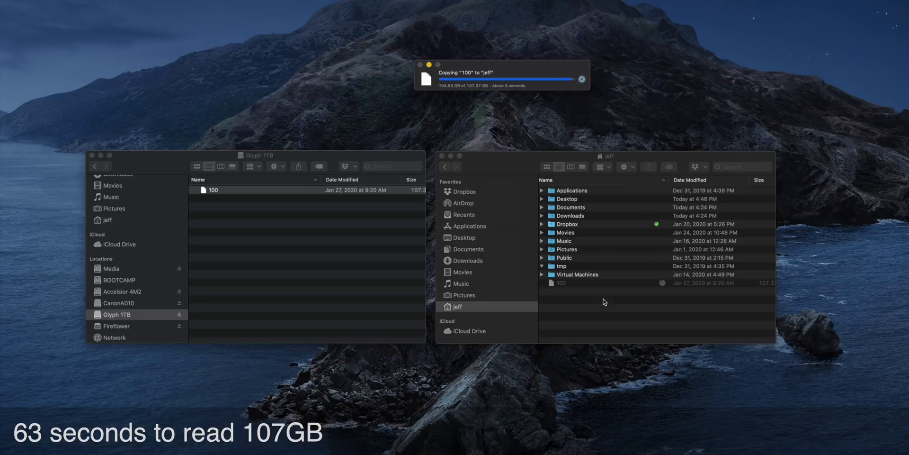
click(211, 189)
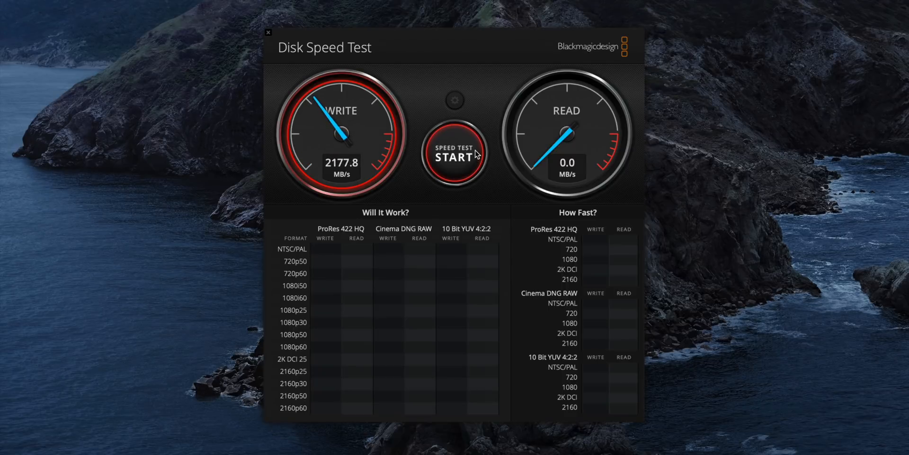
Rerun the Disk Speed Test on Glyph 1TB (~2178 MB/s write, 2456 MB/s read).
click(453, 154)
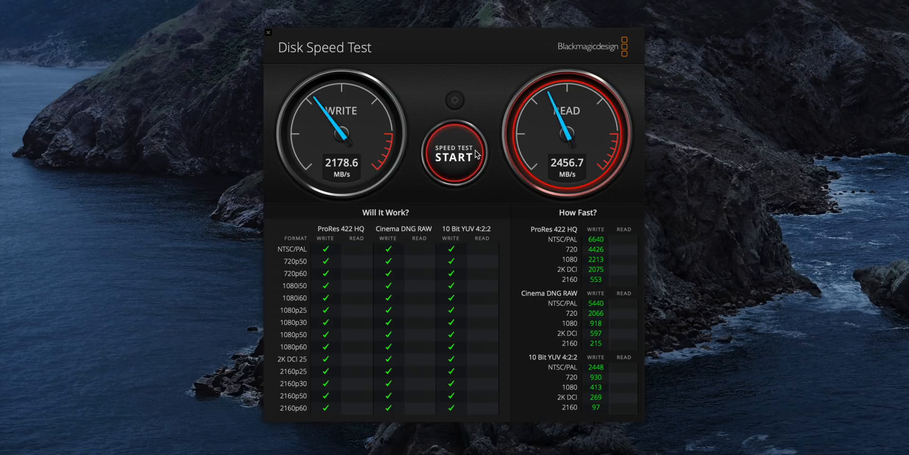
click(454, 153)
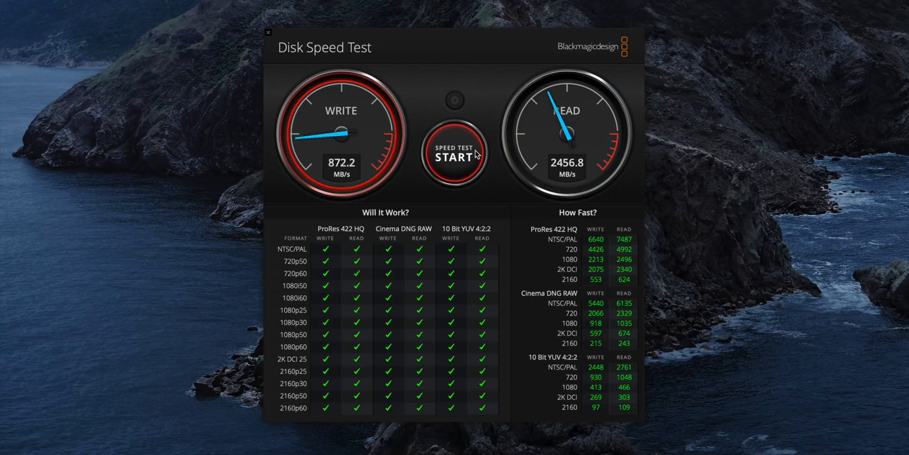